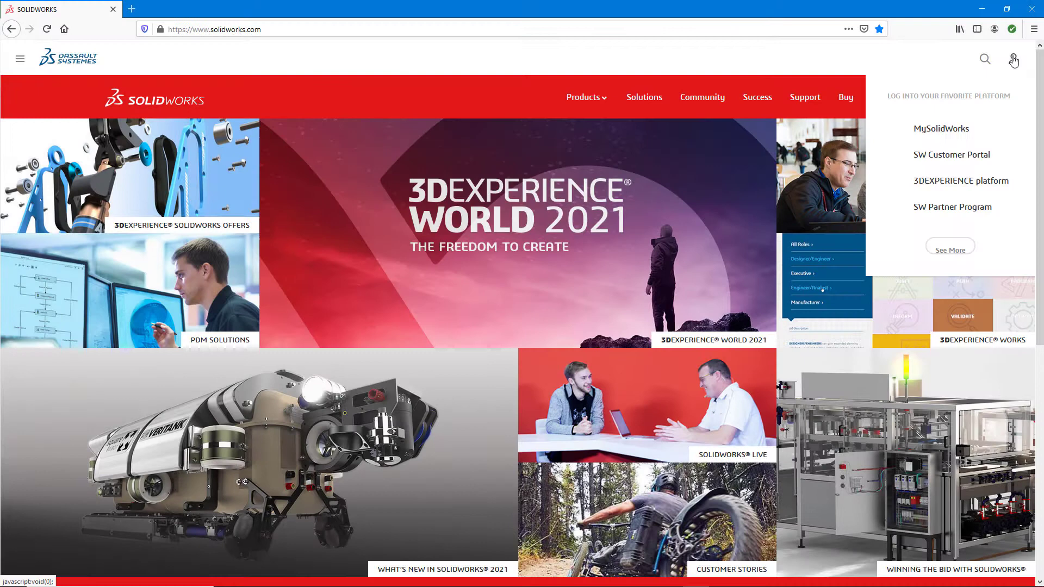
mouse_move(969, 162)
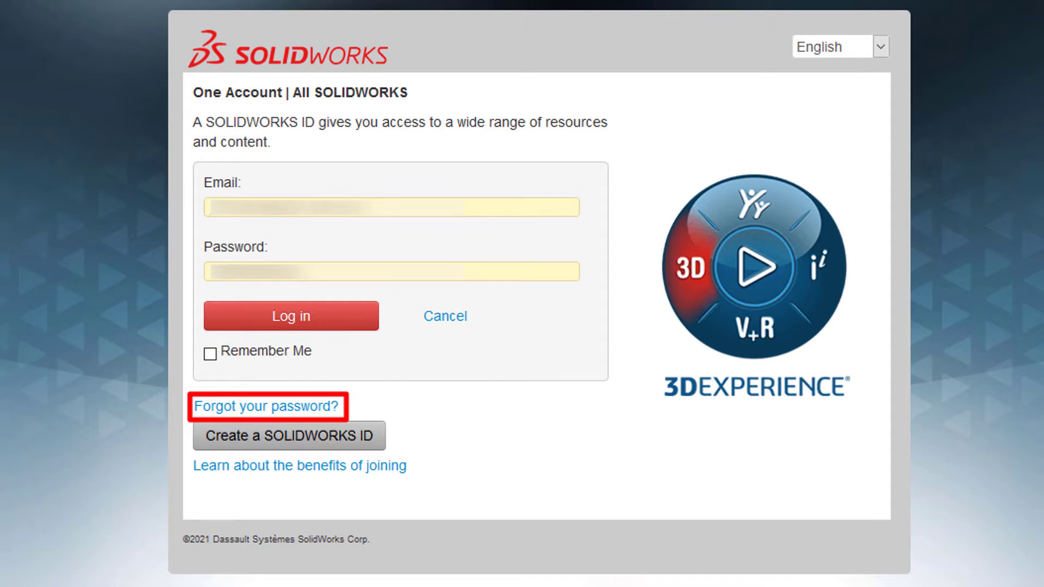
Follow 'Forgot your password?' on the SOLIDWORKS ID login page
click(265, 406)
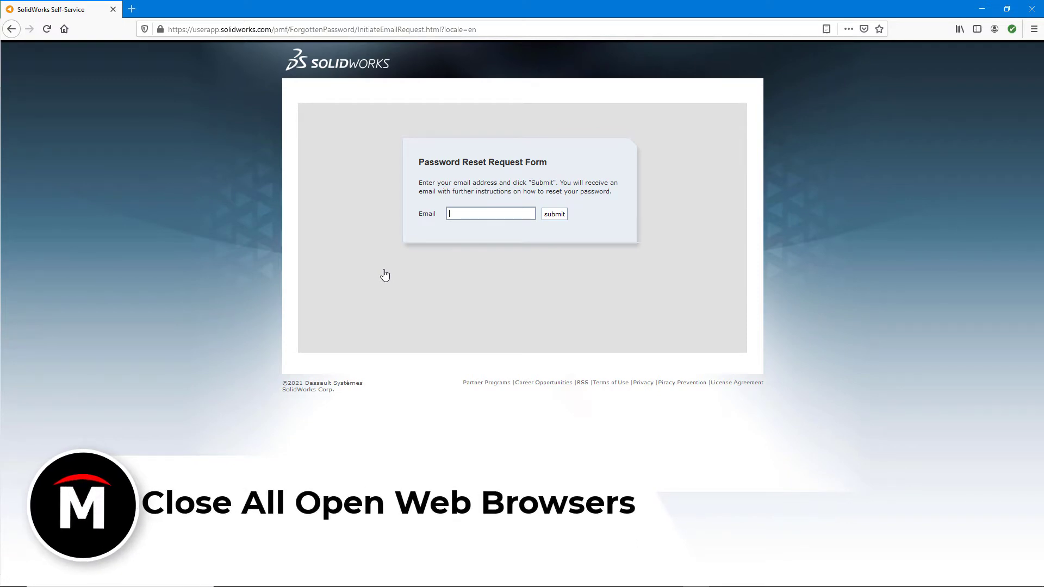
mouse_move(1030, 6)
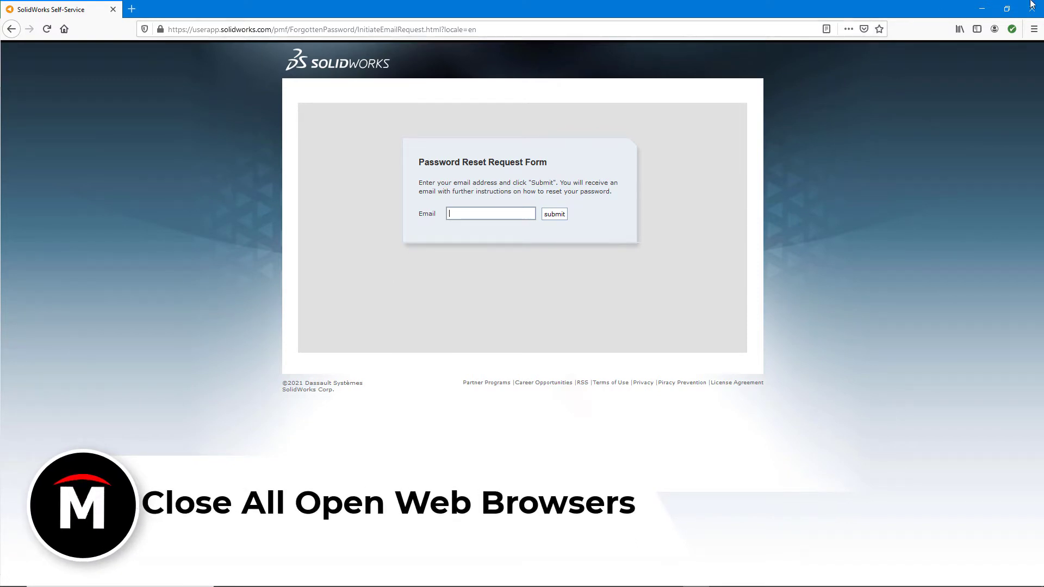
Close the Firefox window showing the reset form
click(1028, 8)
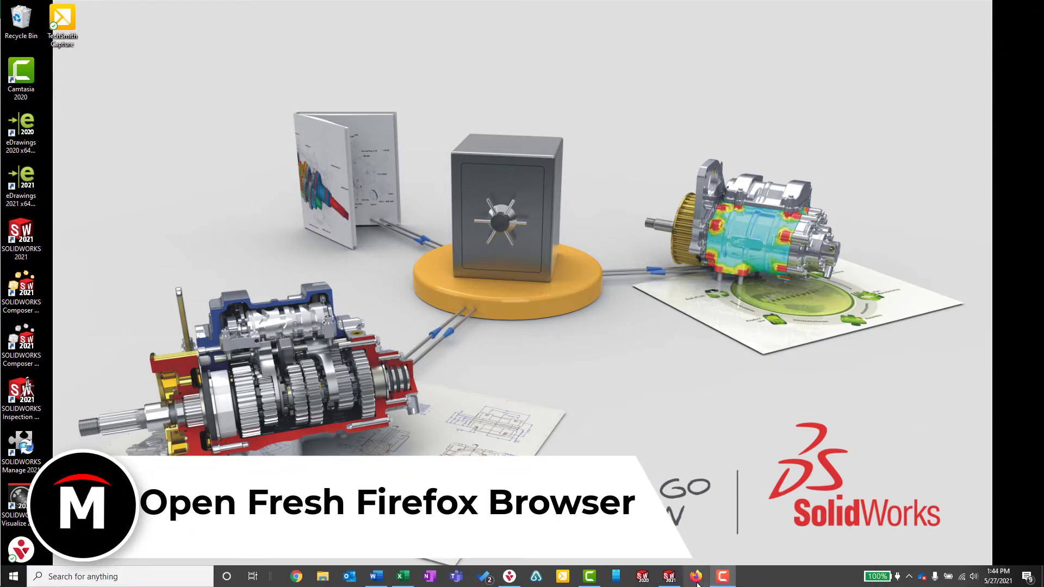
Launch Firefox from the taskbar icon
click(695, 576)
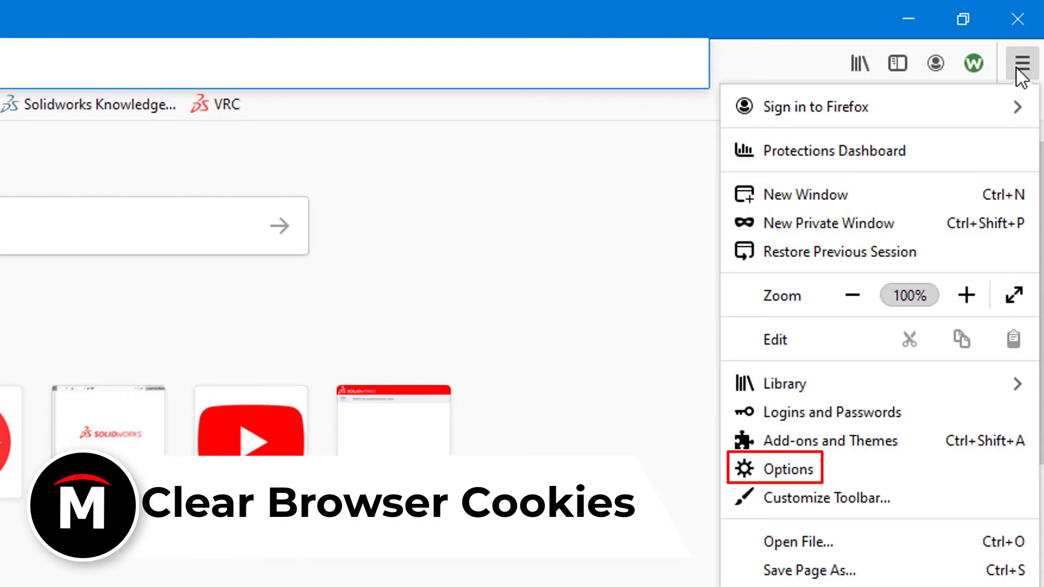
Clear cookies, site data and cached content under Privacy & Security
click(773, 469)
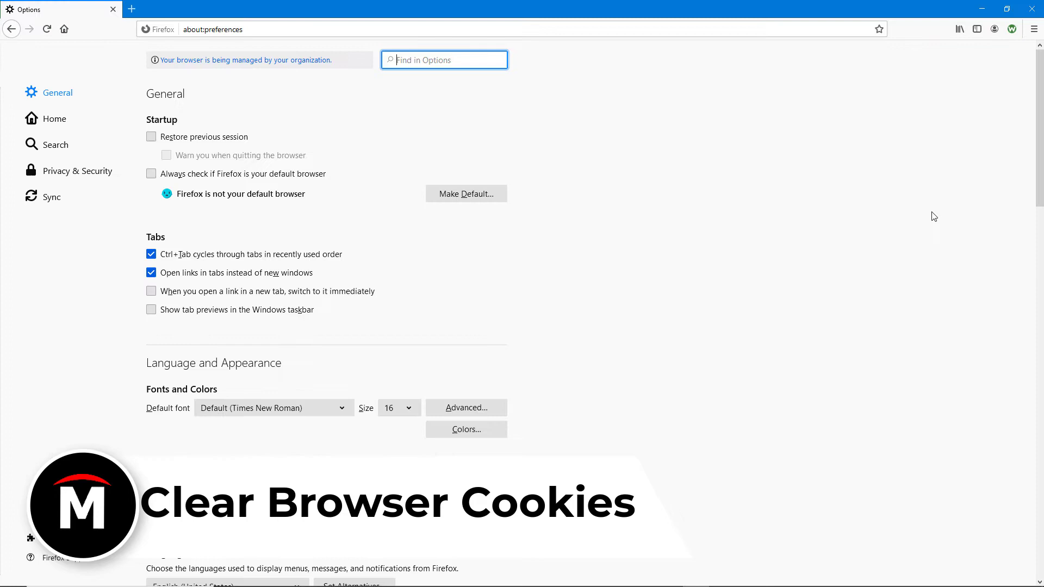
click(78, 170)
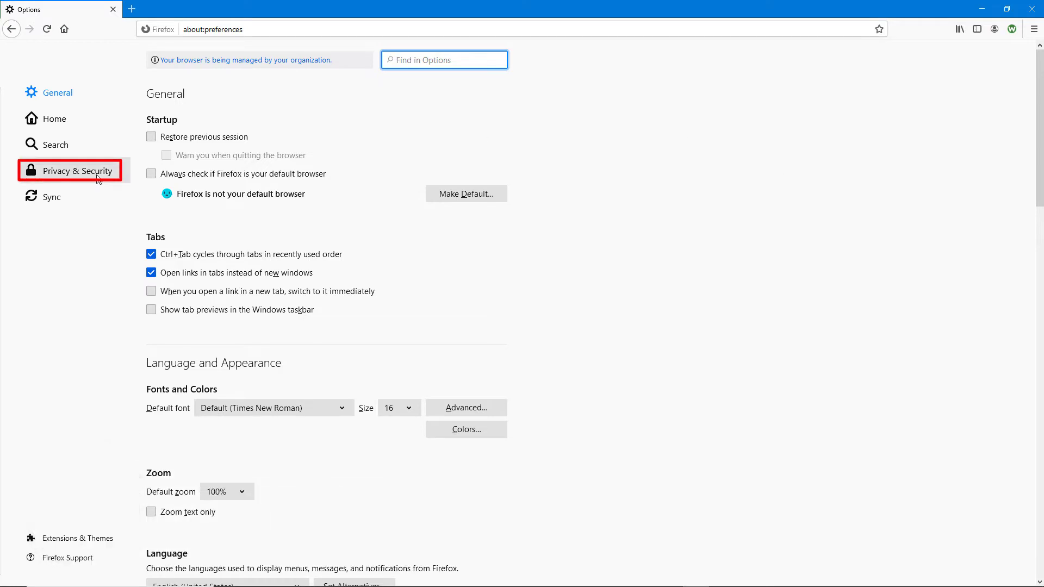
click(70, 170)
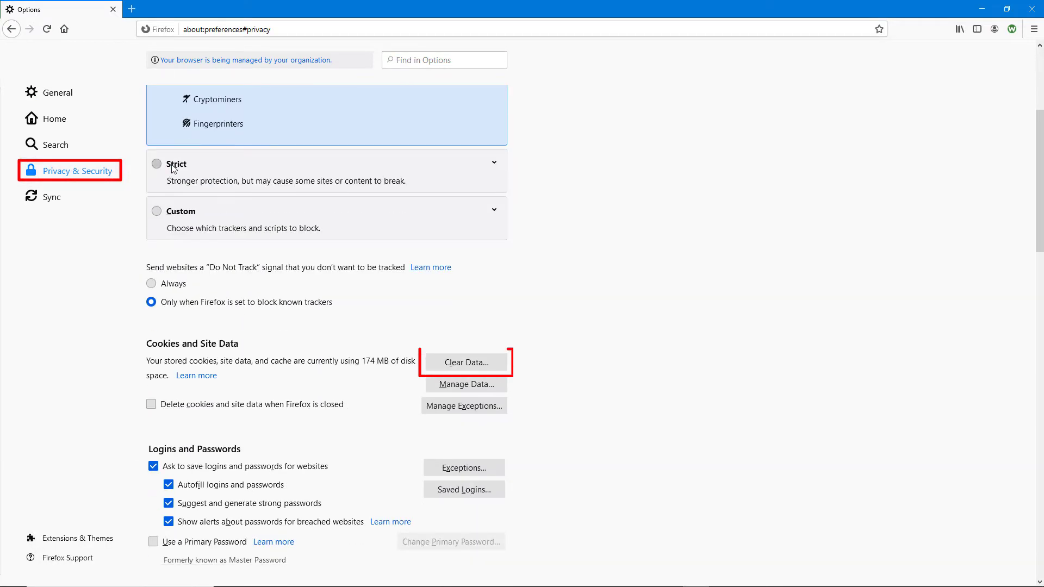
click(466, 362)
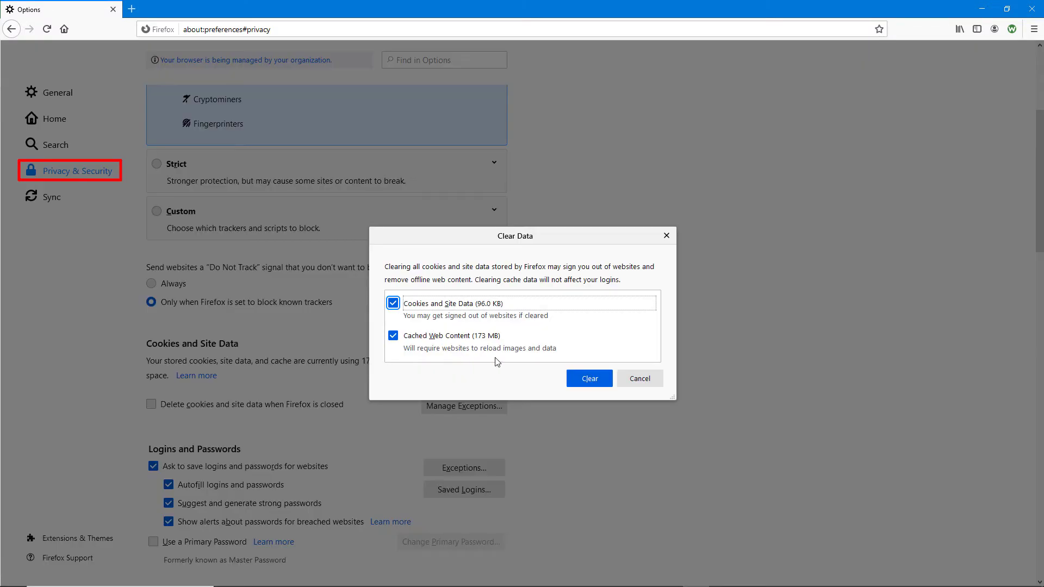
click(588, 378)
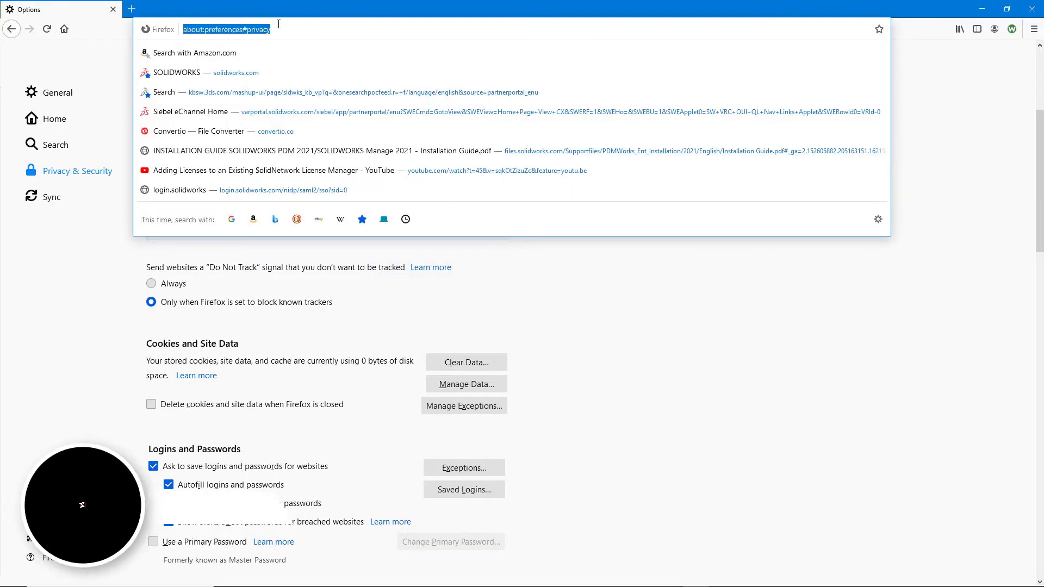
On solidworks.com, accept cookies, pick Customer Portal login, and request a password reset
click(177, 73)
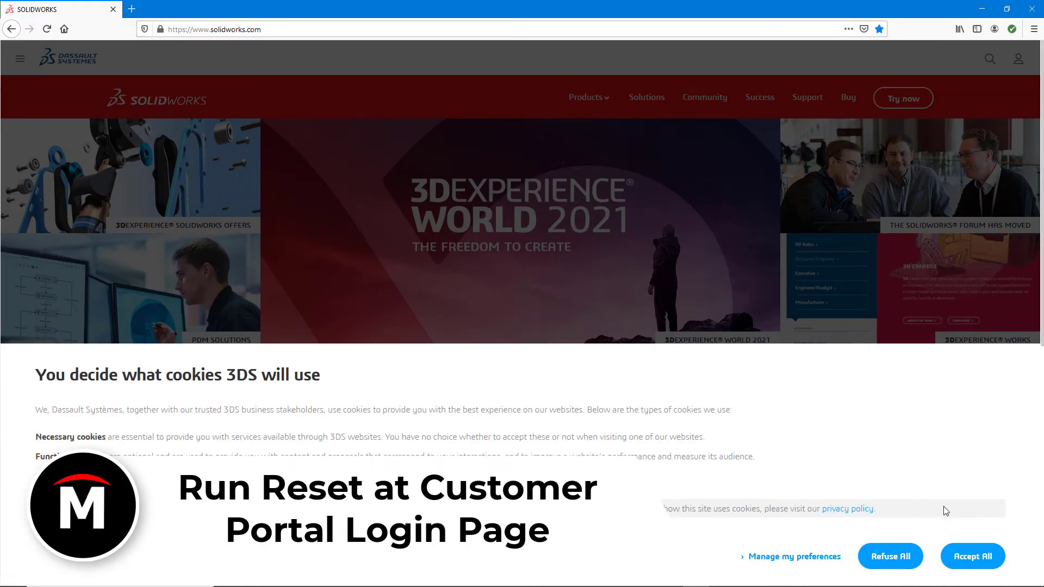
click(971, 555)
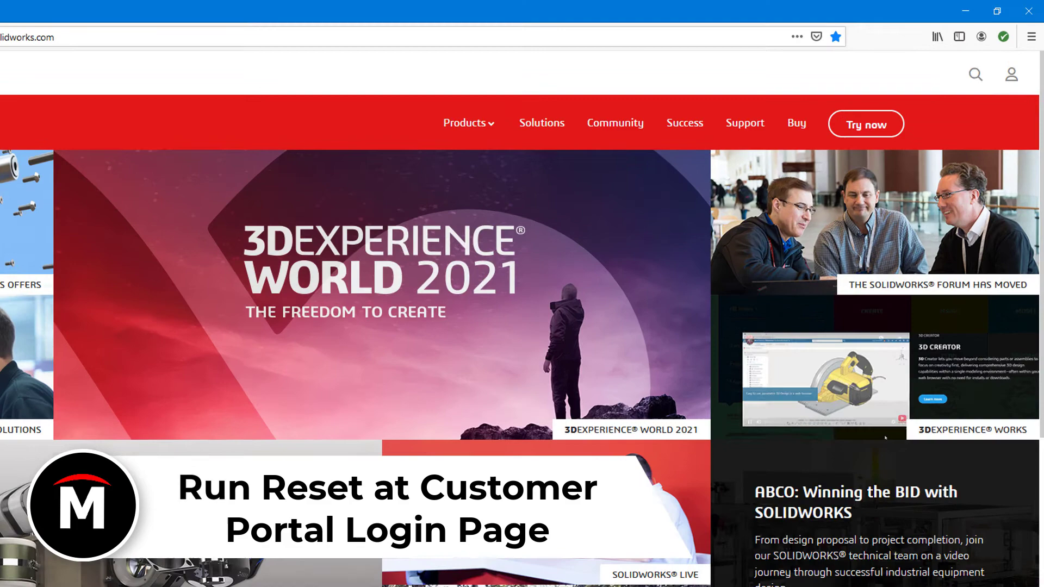
click(1010, 74)
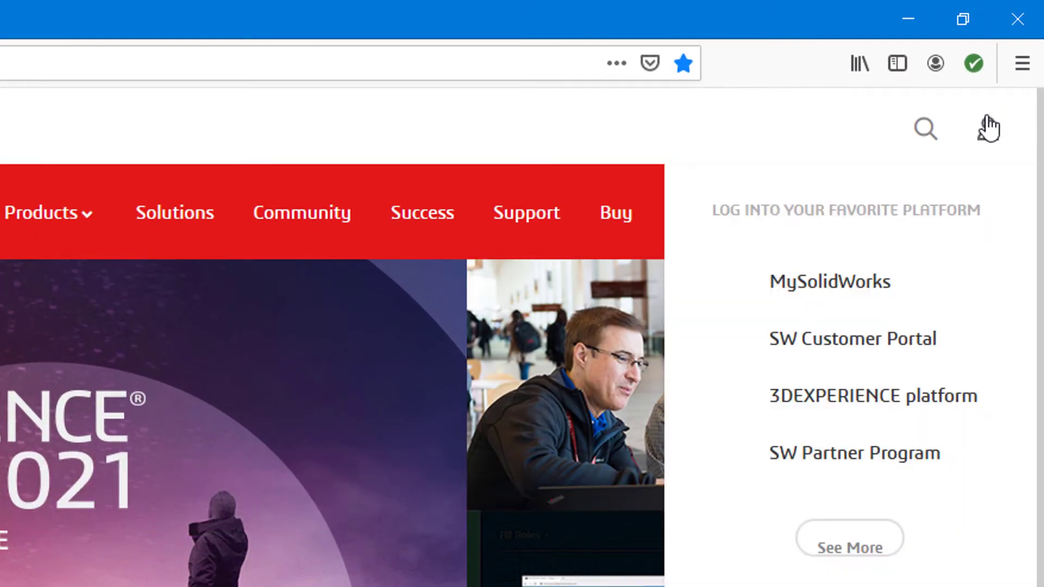
mouse_move(890, 346)
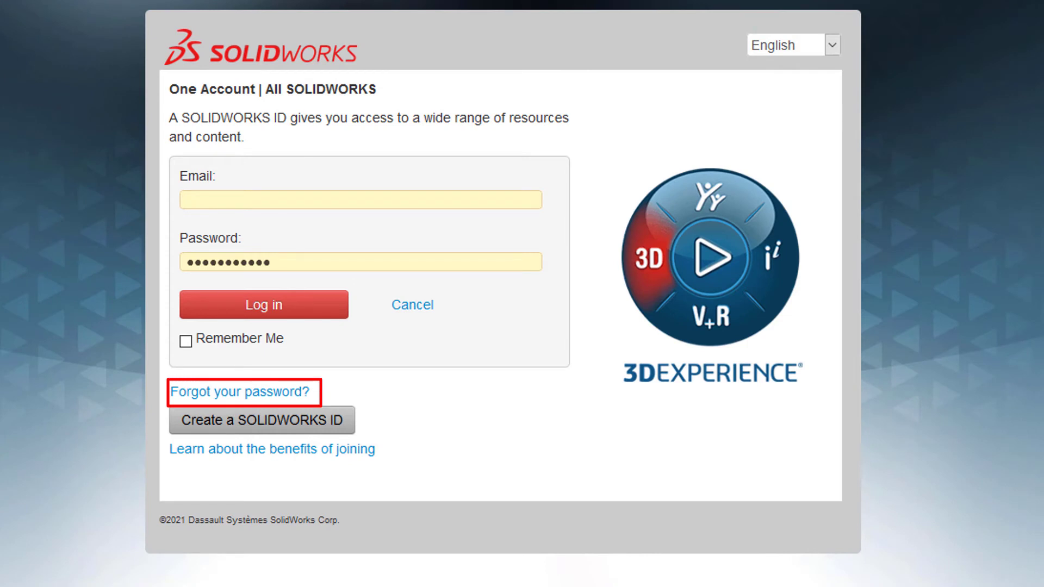
mouse_move(243, 392)
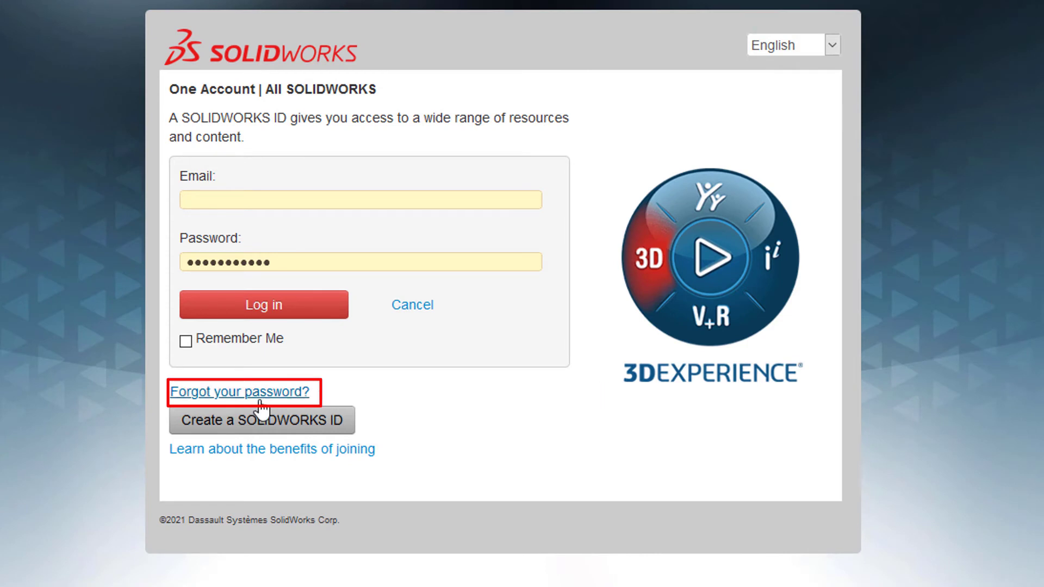
click(242, 391)
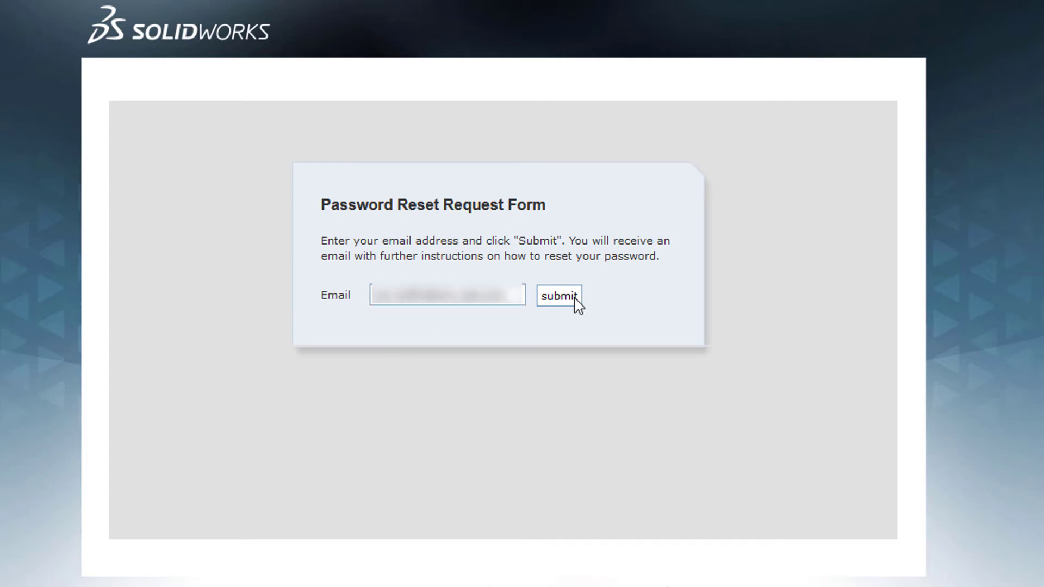
Submit the reset request and open the emailed 'click here' reset link
click(558, 294)
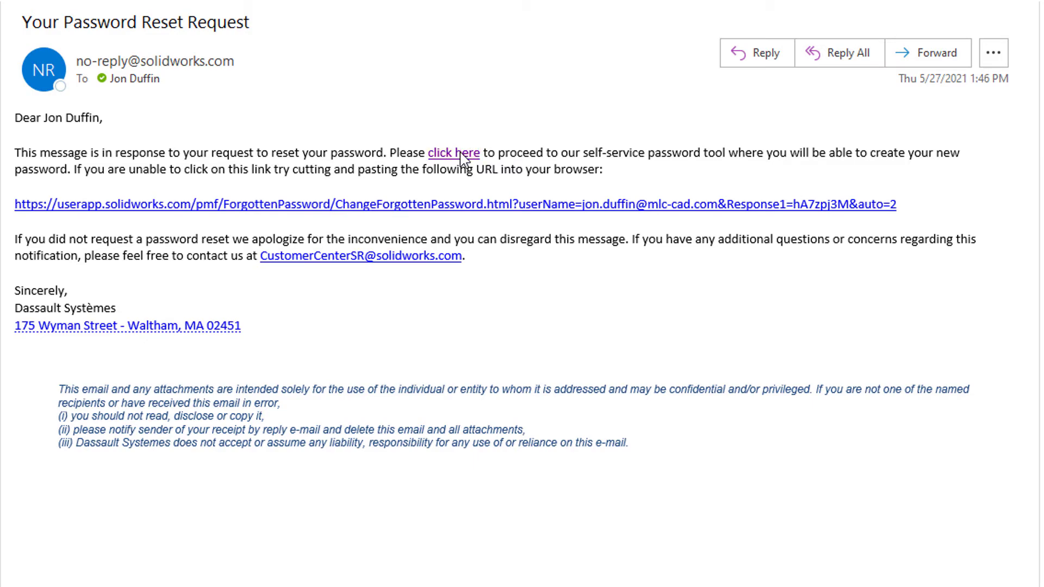
click(452, 153)
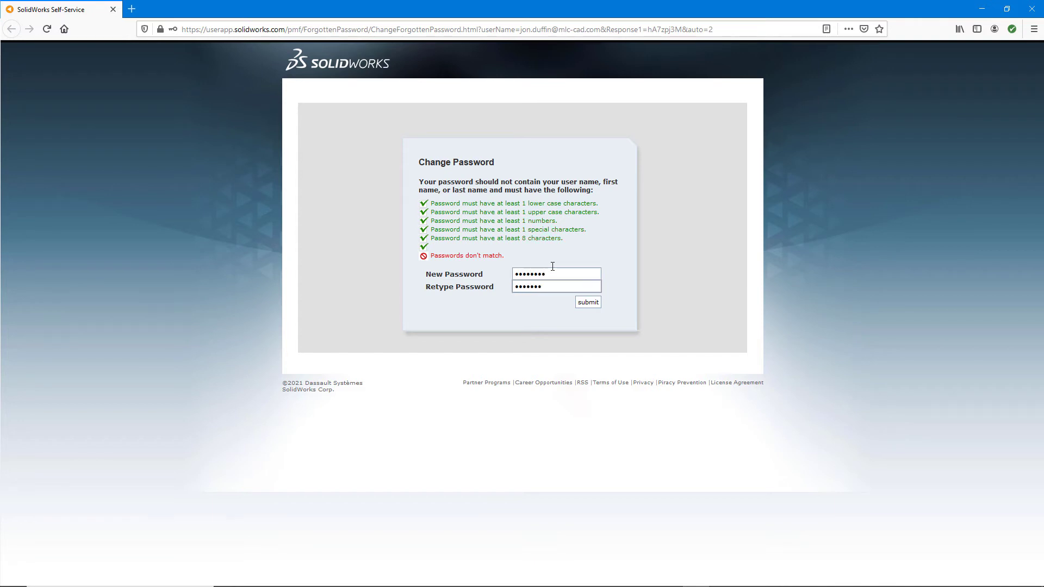
Type the final 'a' in Retype Password so both passwords match
text(a)
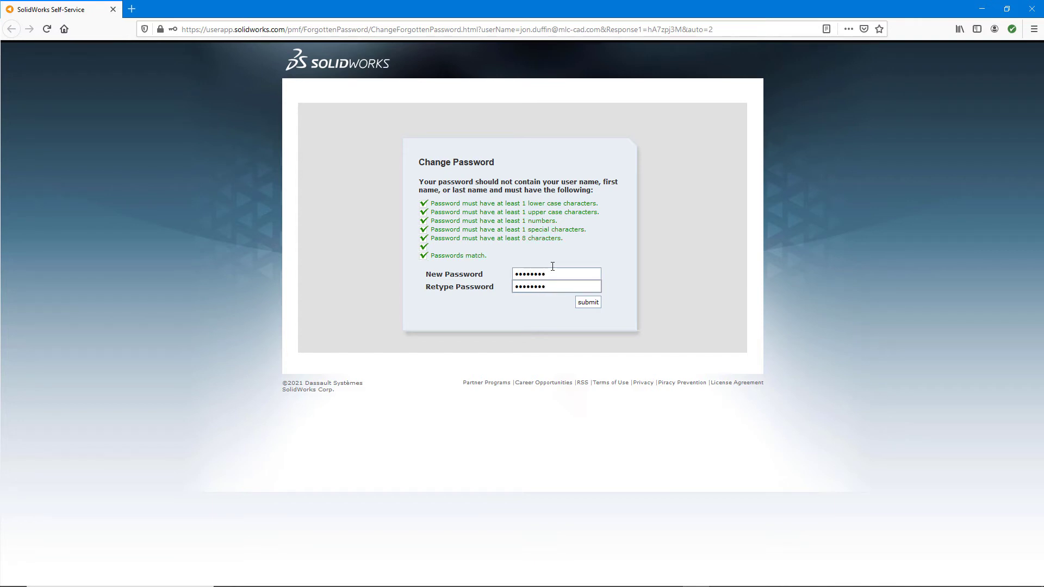
click(556, 286)
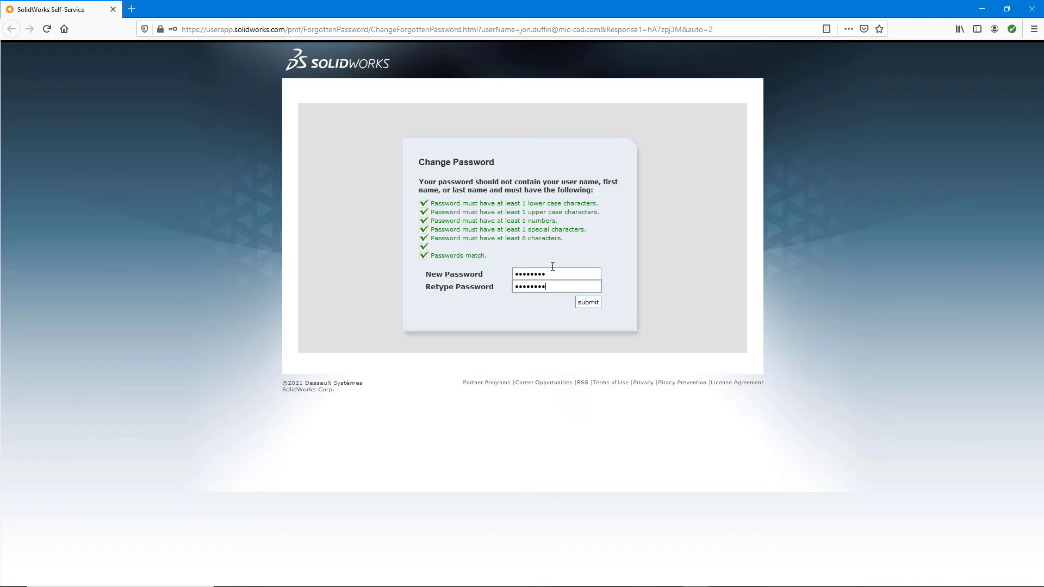